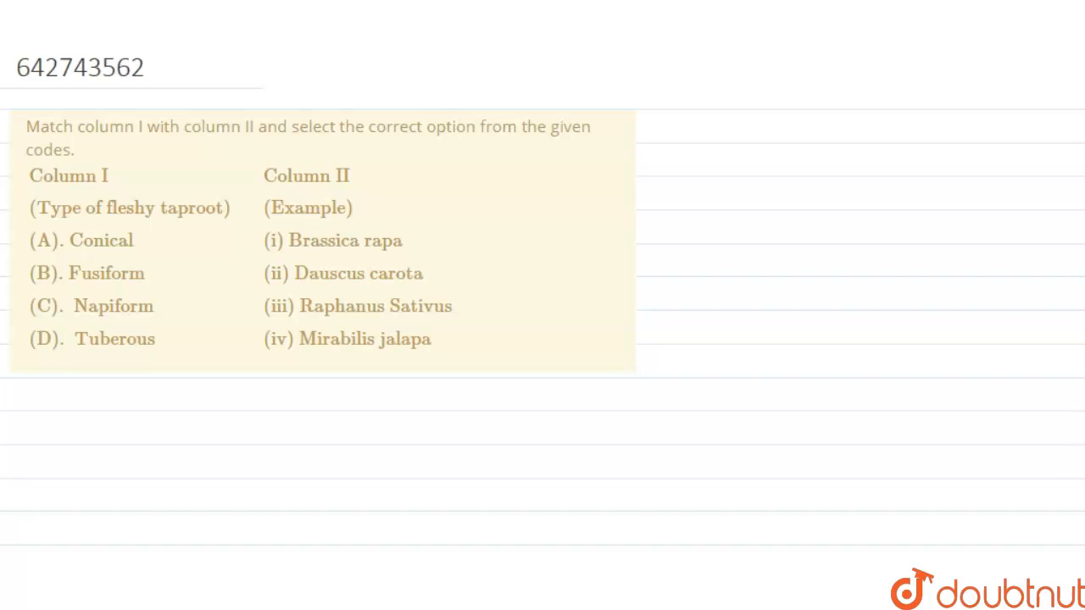
Step: Highlight 'Match column I' and 'column II' in the question text
double_click(47, 126)
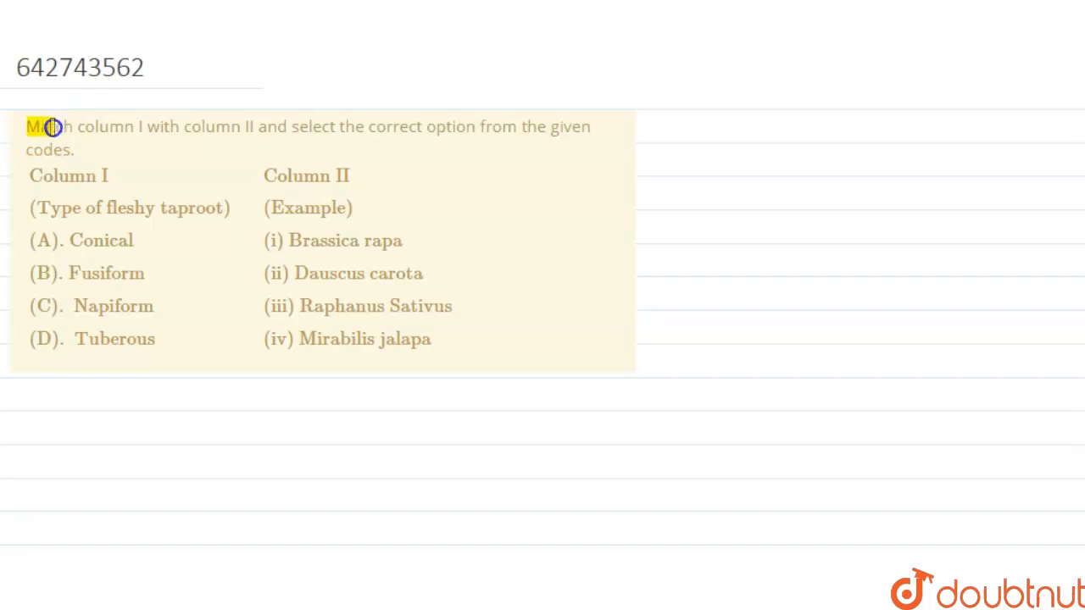
left_click_drag(51, 127, 257, 126)
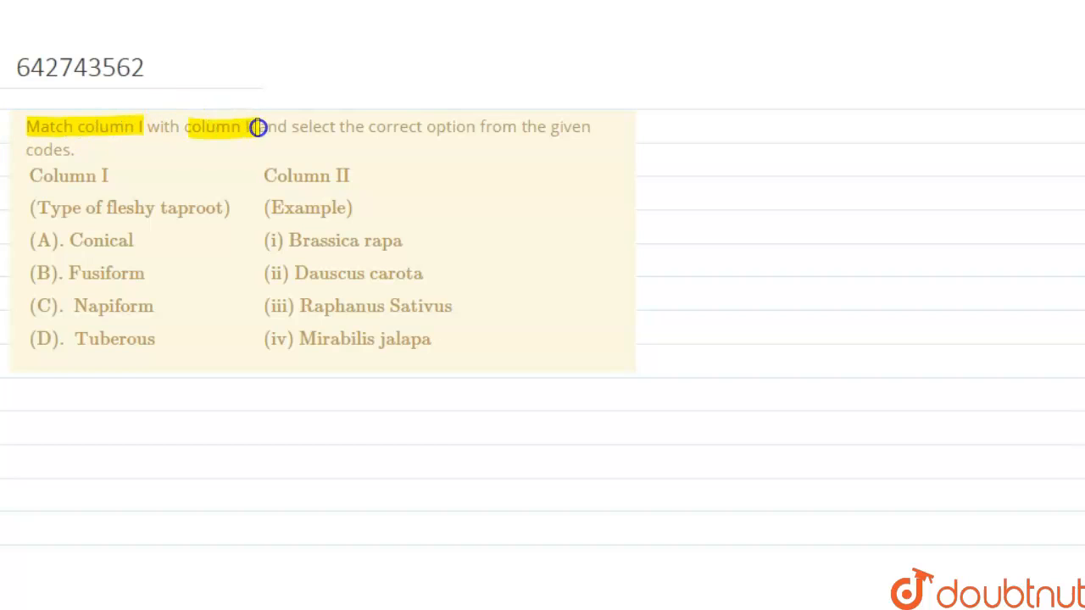
left_click_drag(254, 126, 474, 127)
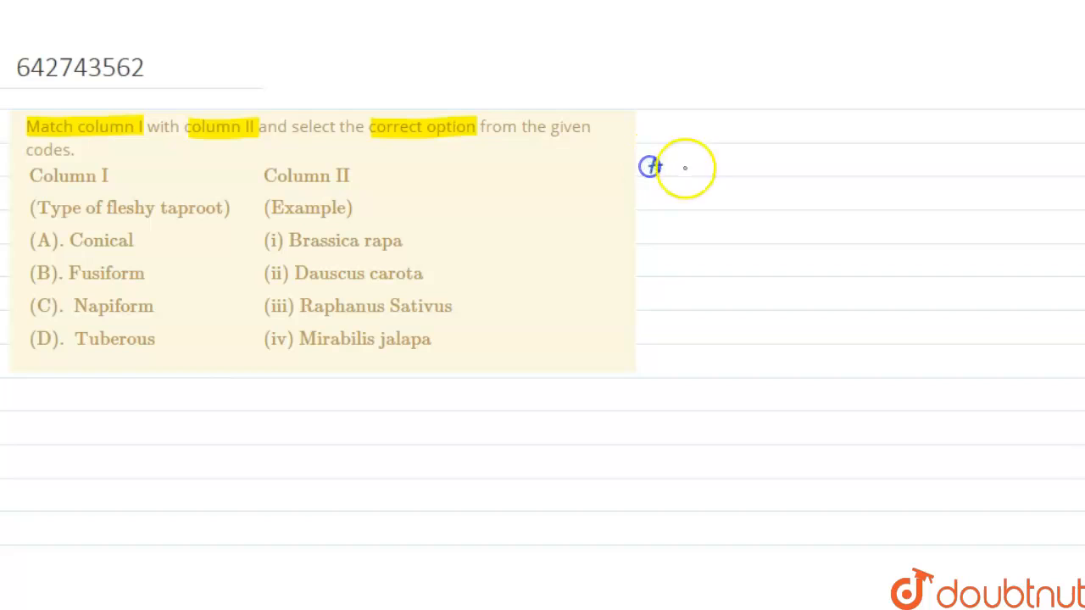
Step: Handwrite 'A Conical → Daucus carota' beside the question and underline it
type("A Conical")
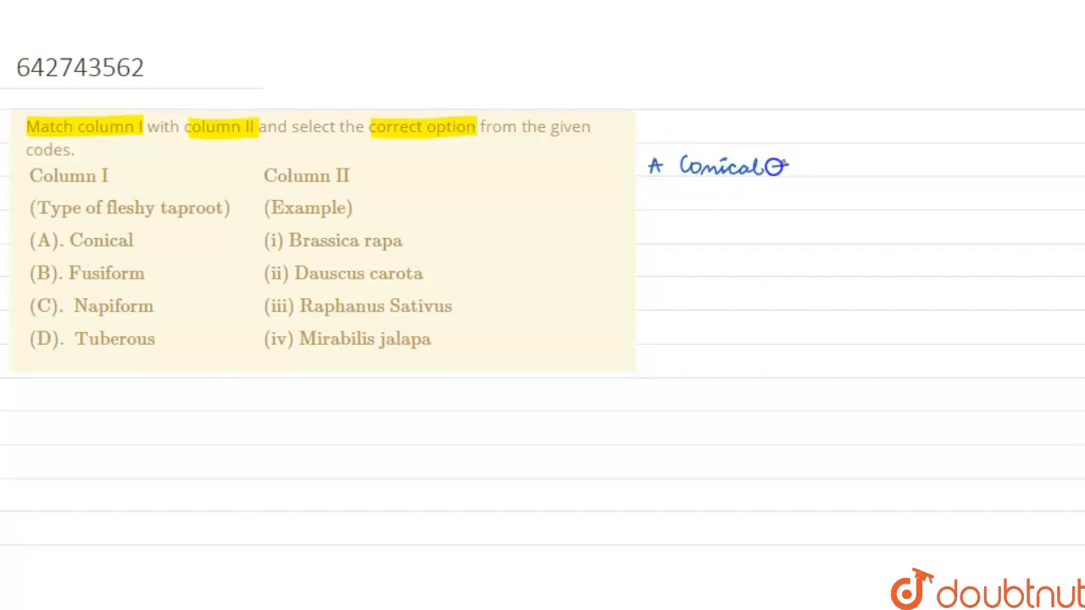
left_click_drag(771, 165, 792, 165)
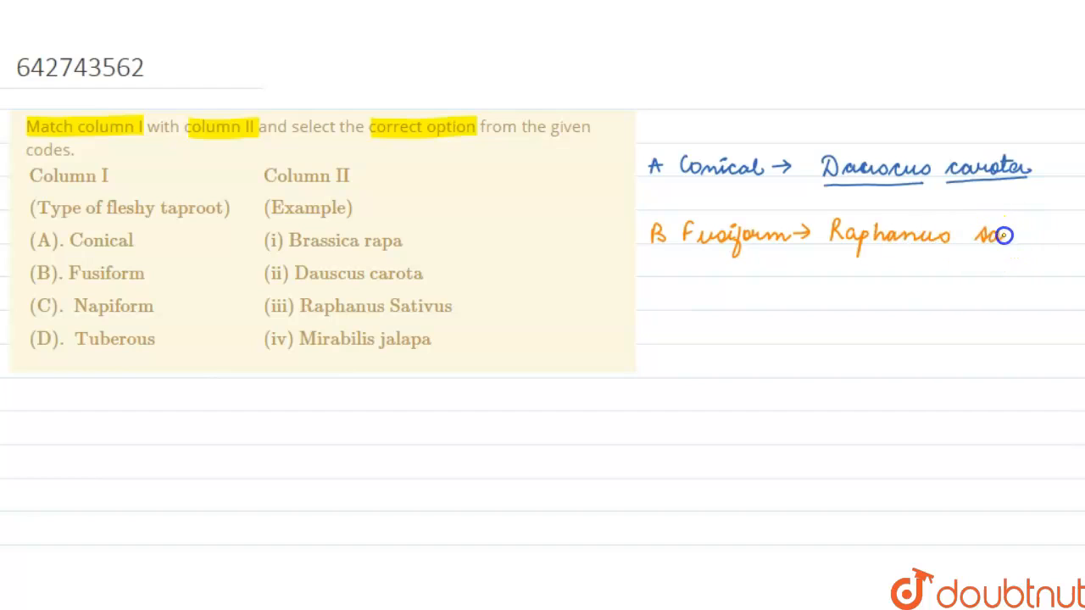
Step: Finish writing 'Raphanus sativus' as the fusiform match
left_click_drag(1005, 236, 1046, 237)
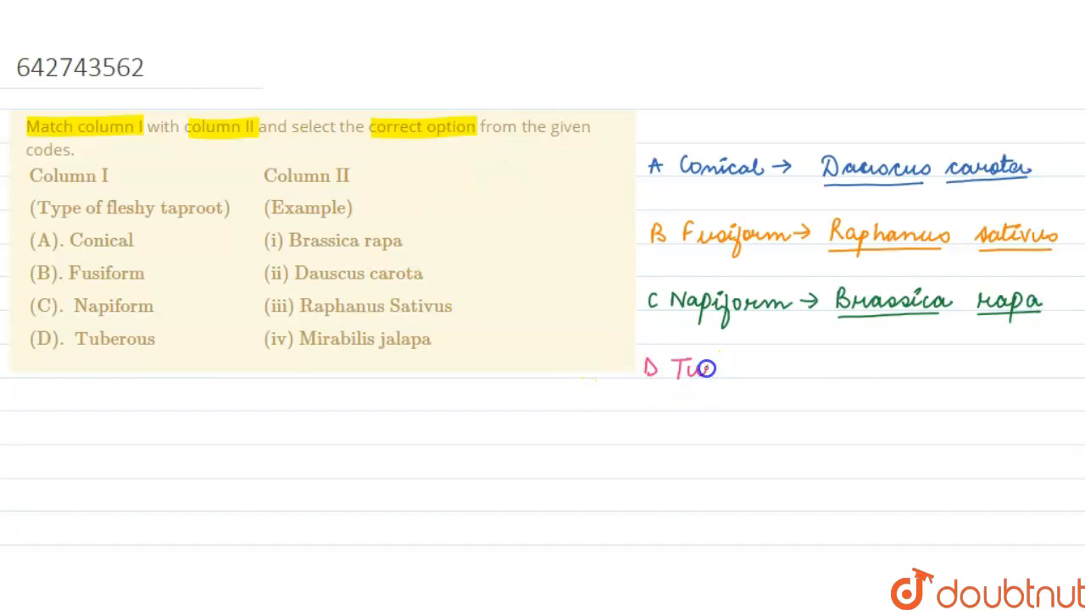
Step: Handwrite 'D Tuberous → Mirabilis jalapa' in pink
type("Tuberous →")
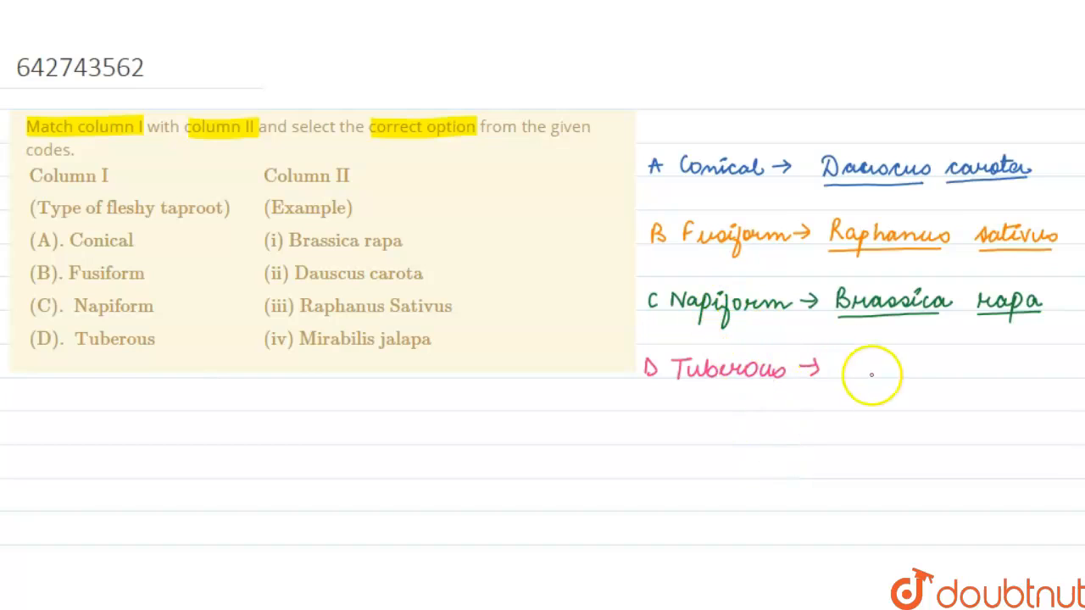
type("Mirabilis jala")
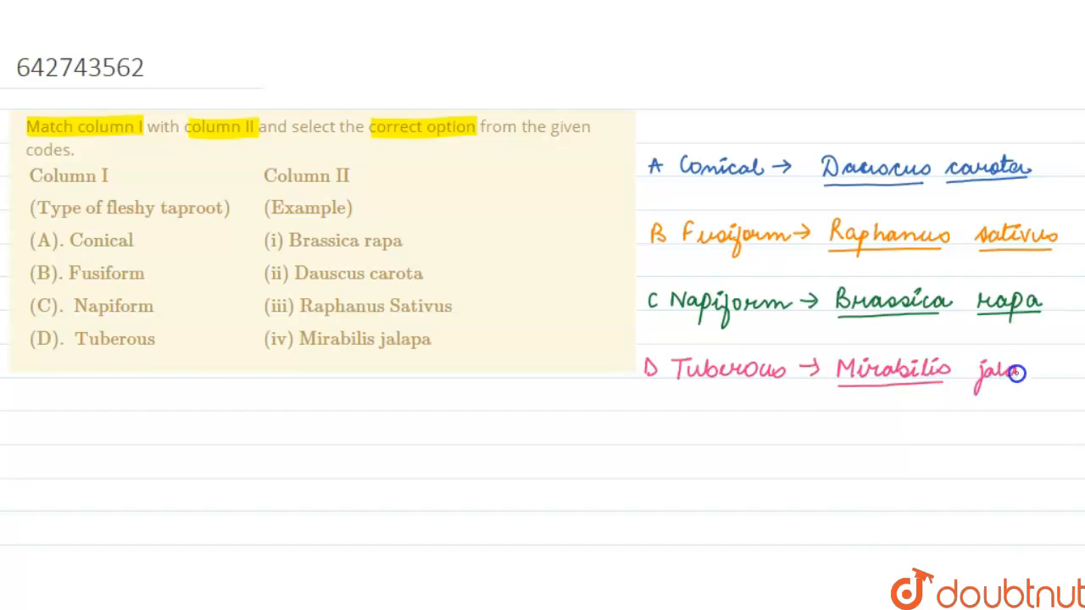
mouse_move(1033, 375)
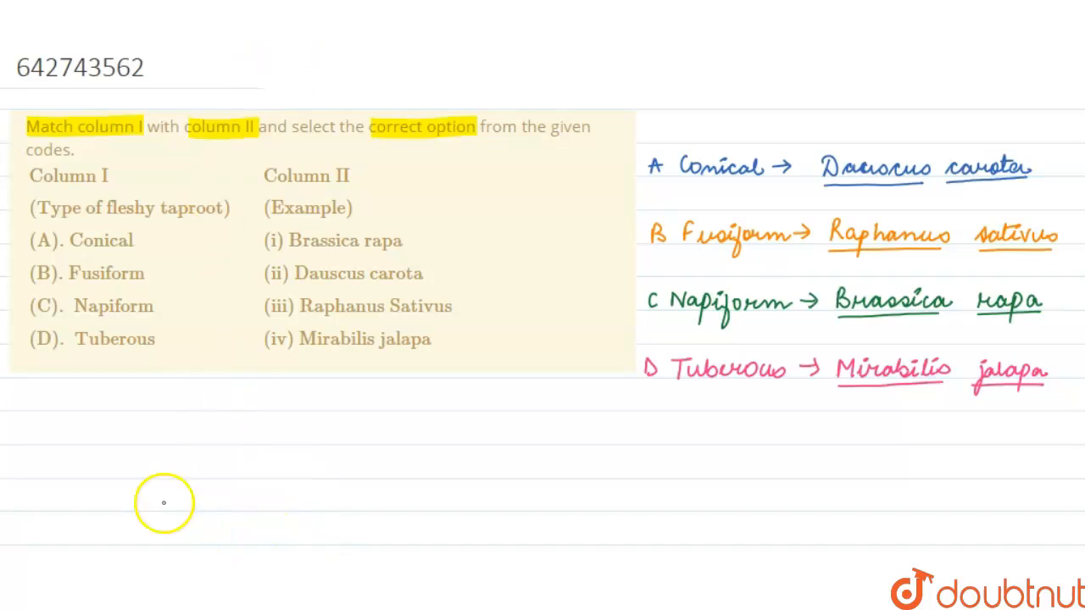
Step: Handwrite 'A-(ii), B-(iii), C-(i), D-(iv) → final answer' beneath the question
type("A")
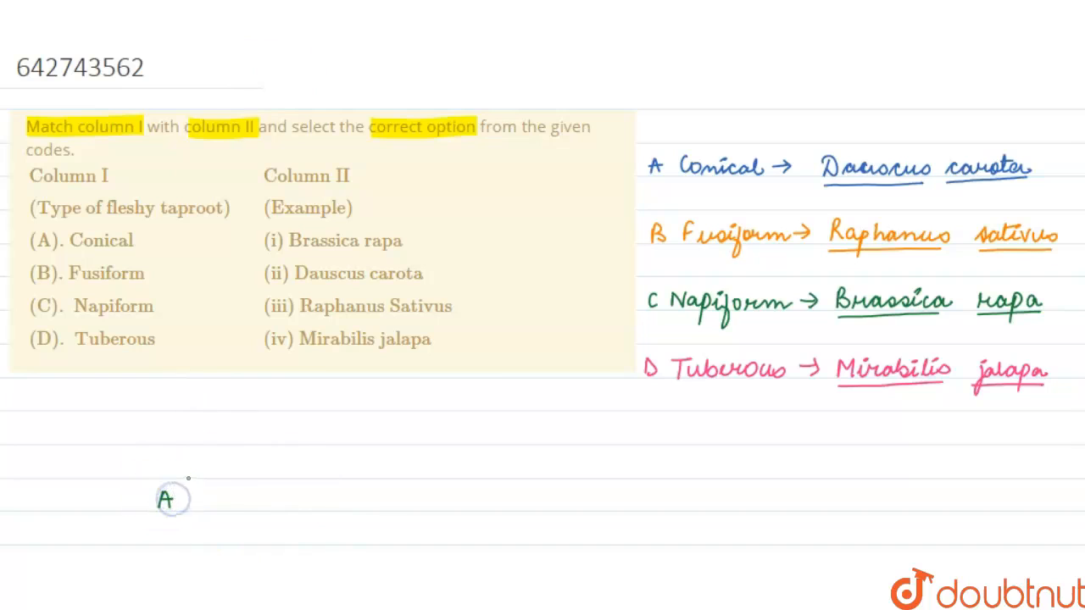
type("(i)")
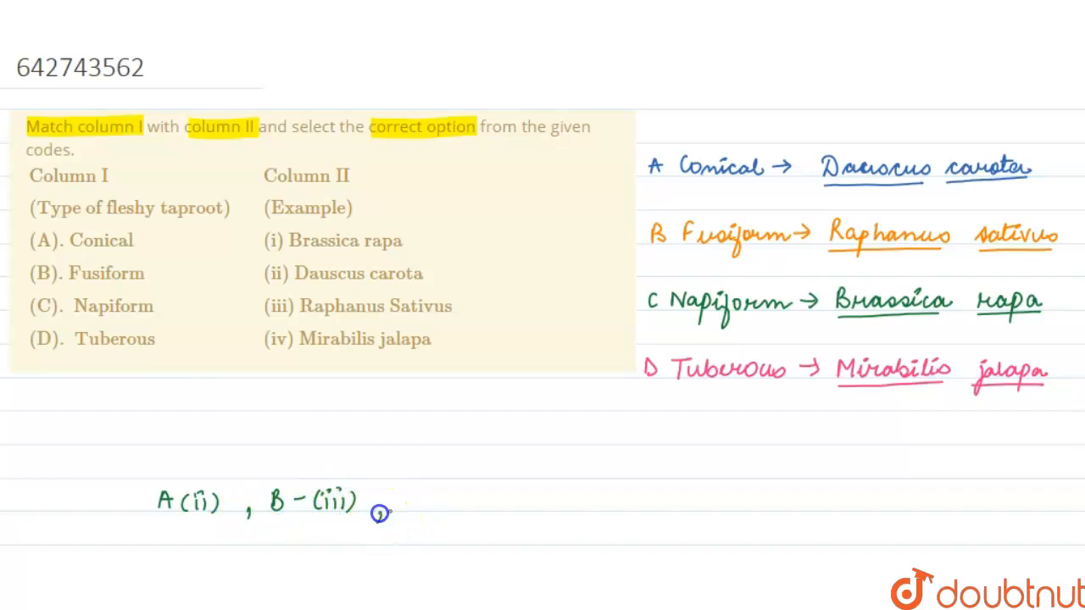
type("C(")
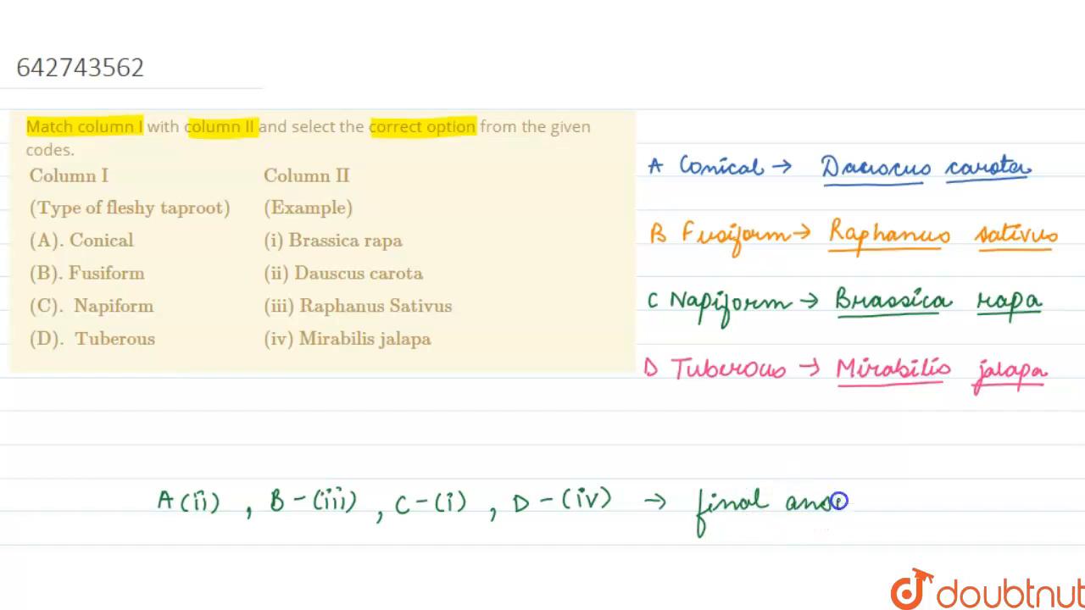
type("answer")
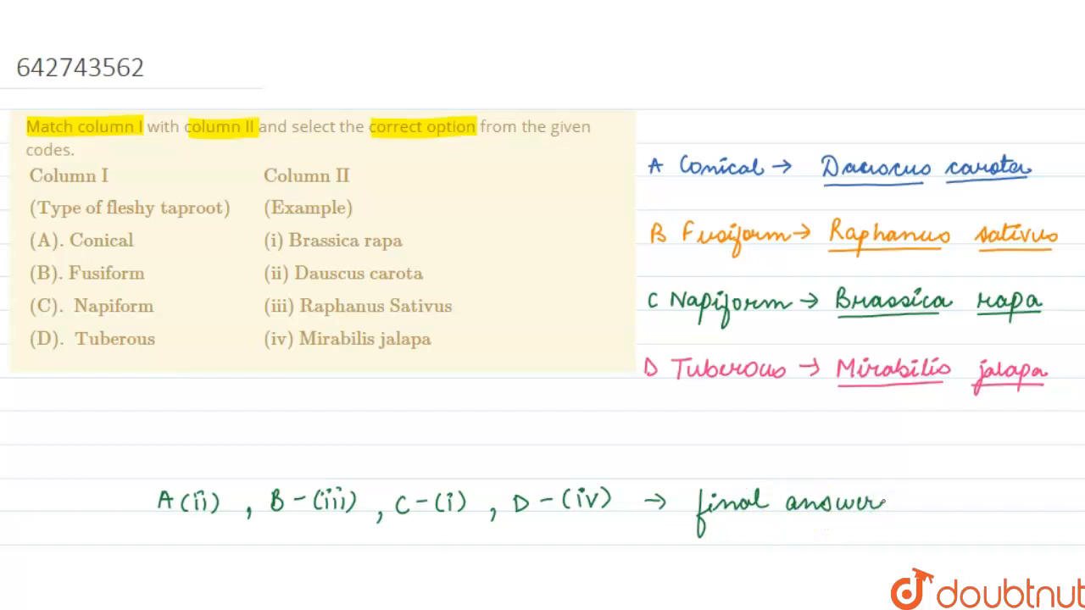